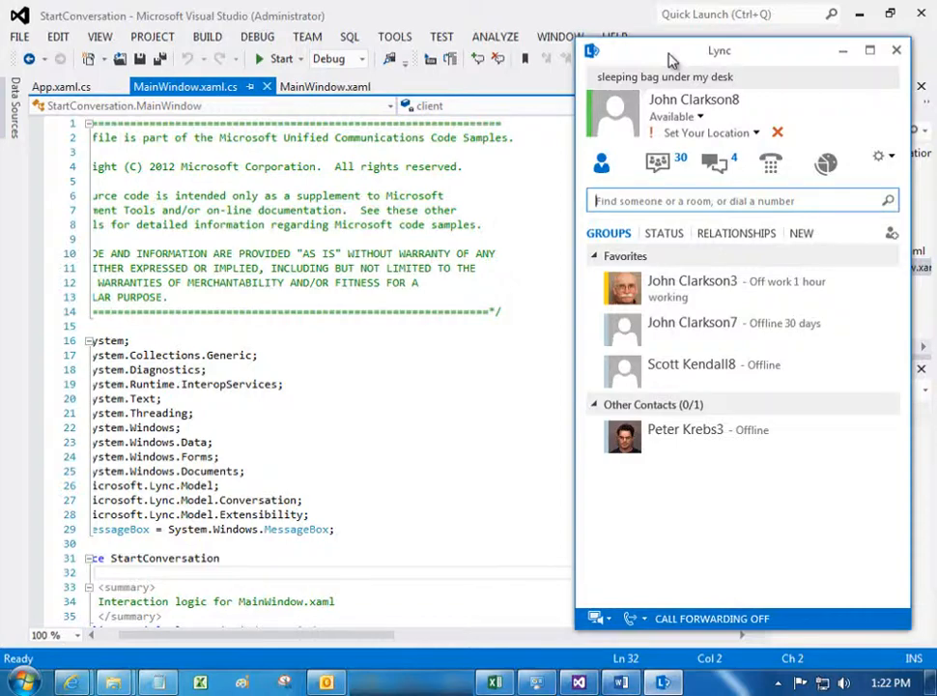
- Minimize the Lync client and scroll MainWindow.xaml.cs to the btnStartConv_Click handler
left_click(897, 50)
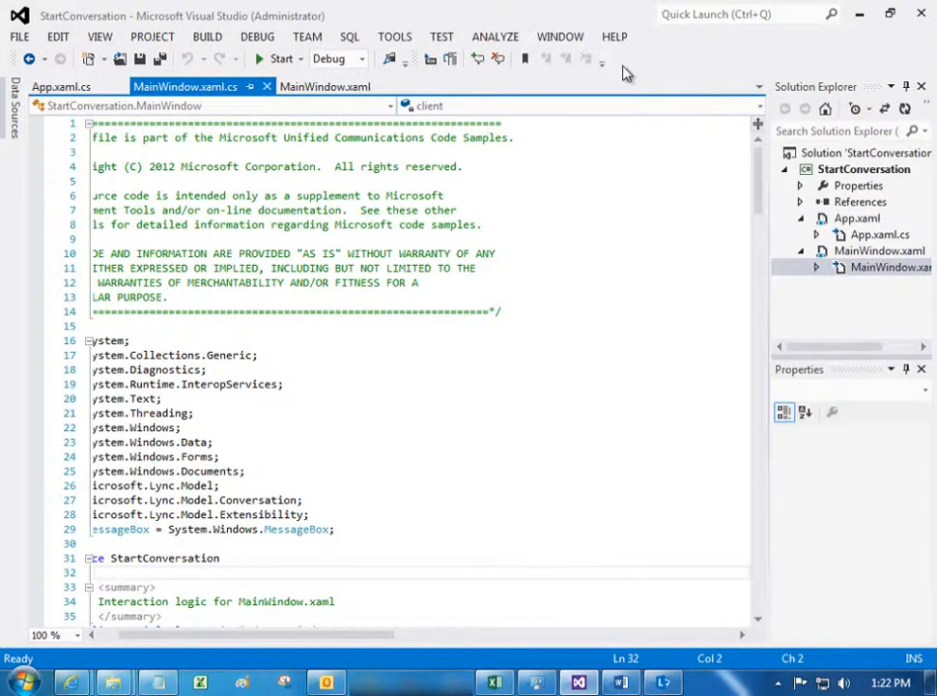
scroll("down", 3)
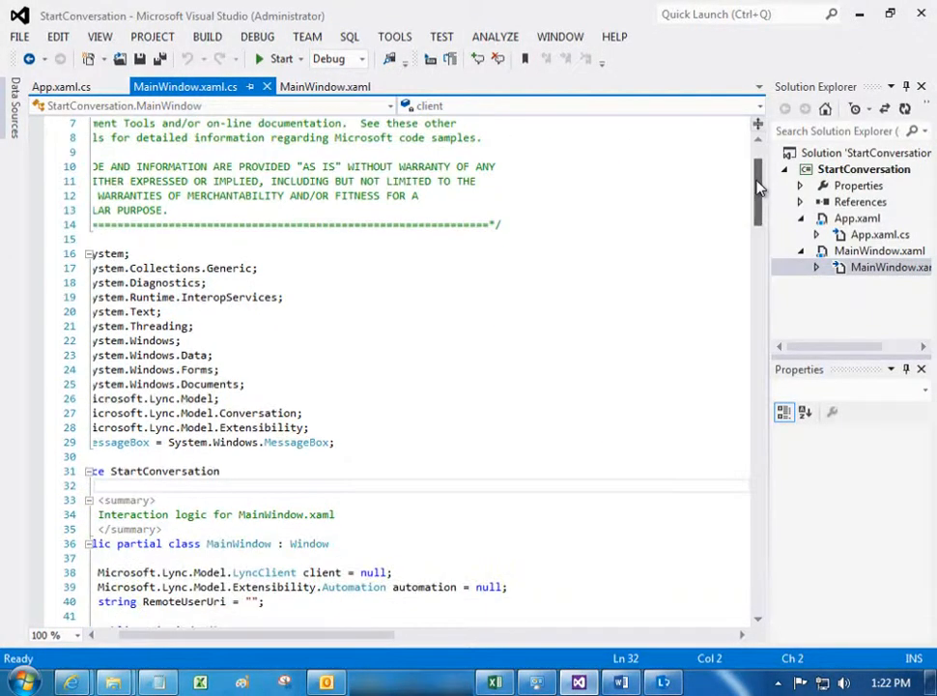
scroll("down", 3)
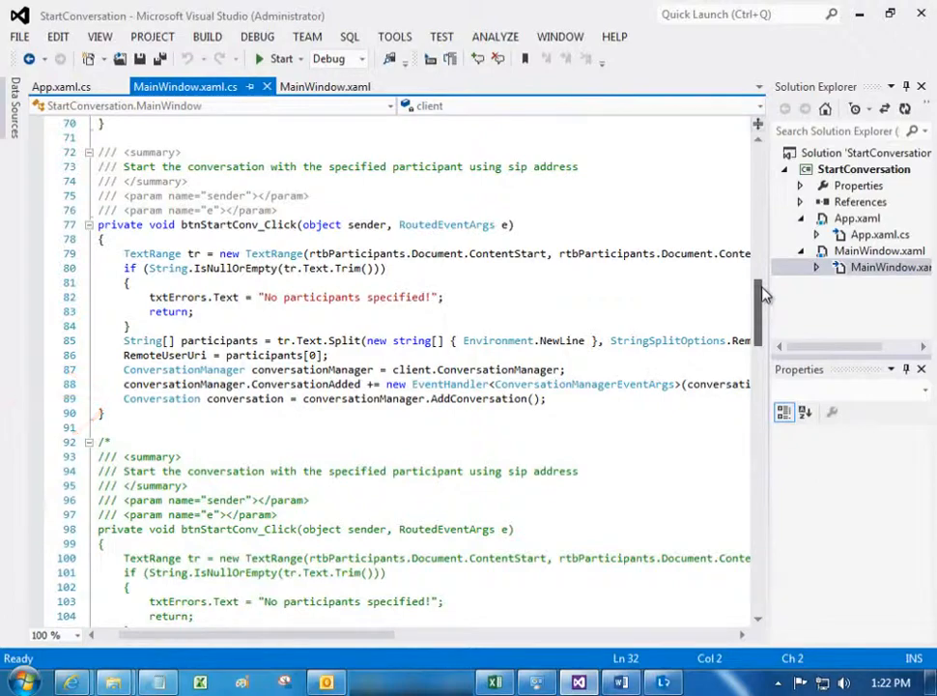
- Scroll to conversation_ParticipantAdded and the BeginSendMessage call sending "Hello World"
scroll("down", 3)
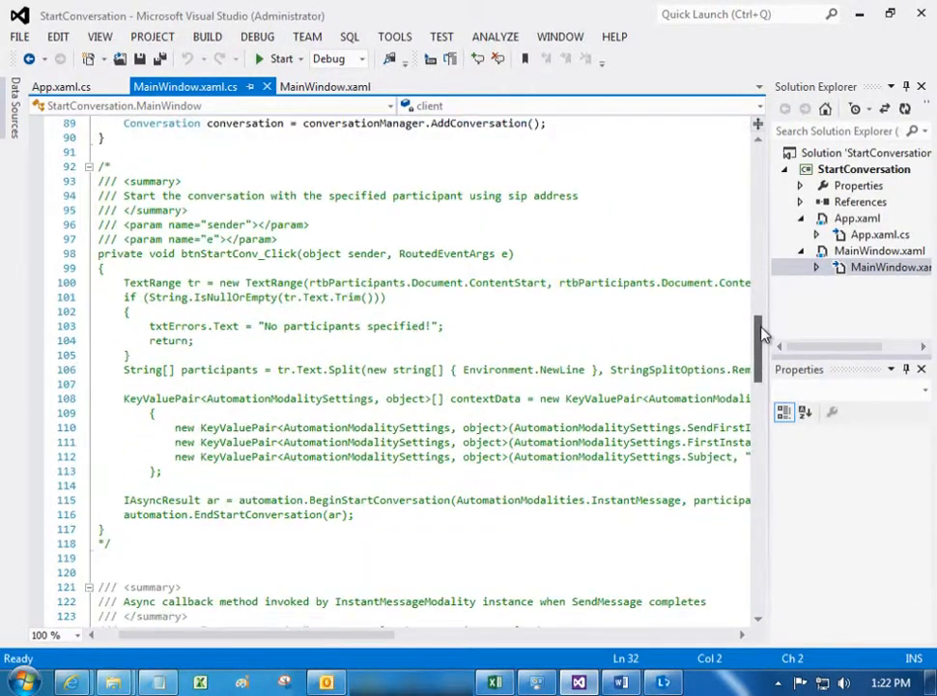
scroll("down", 3)
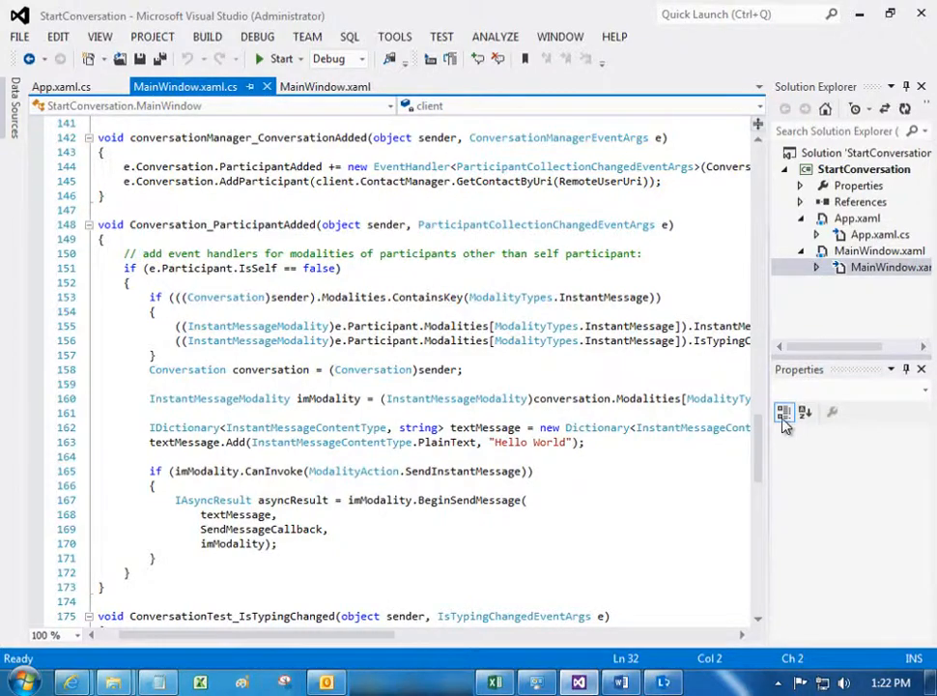
- Start Without Debugging, enter the contact's SIP address in Participants and start the conversation
left_click(257, 35)
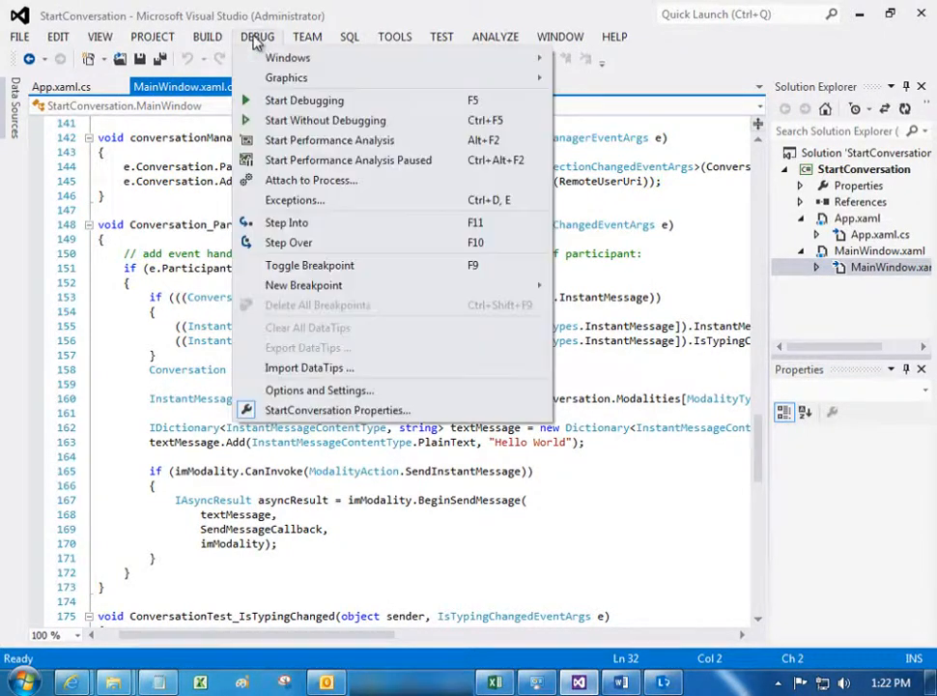
left_click(303, 101)
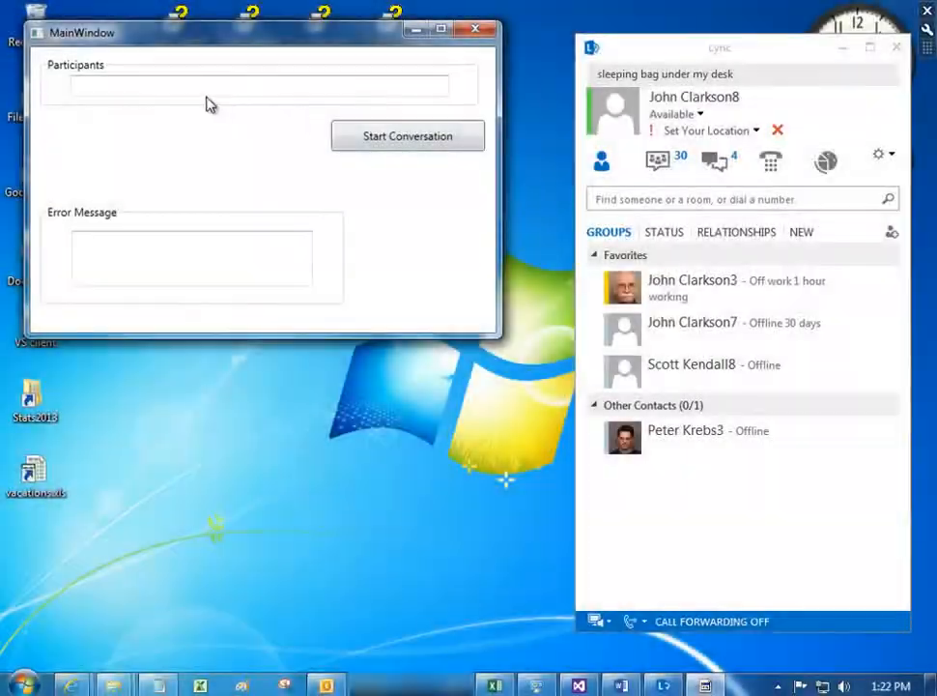
left_click(255, 85)
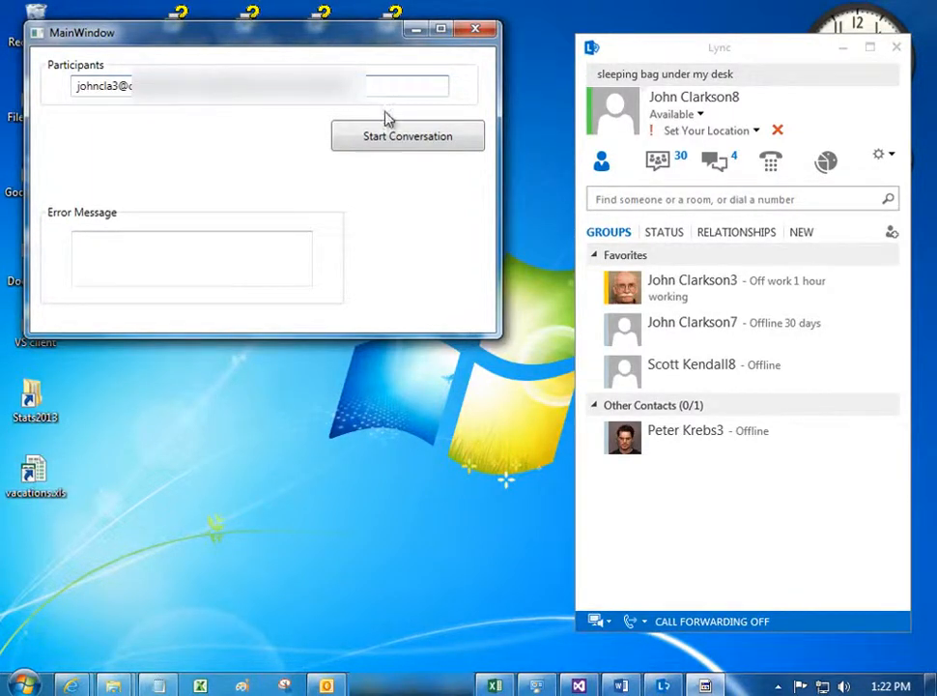
left_click(406, 135)
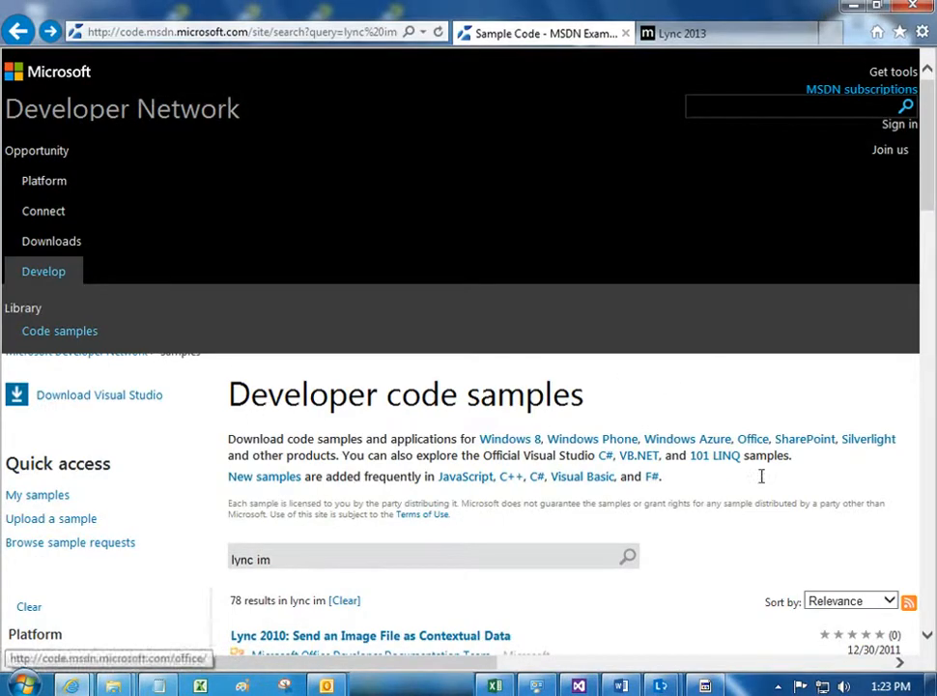
- From the 'lync im' results, view the 'Lync 2013: Start an IM conversation by using automation' sample page
left_click(630, 559)
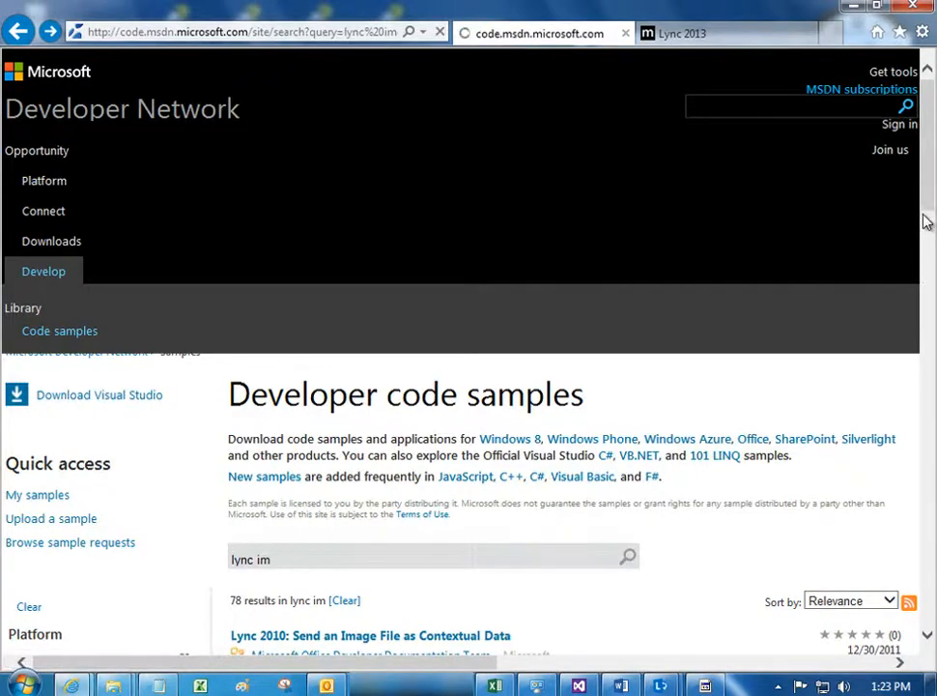
scroll("down", 3)
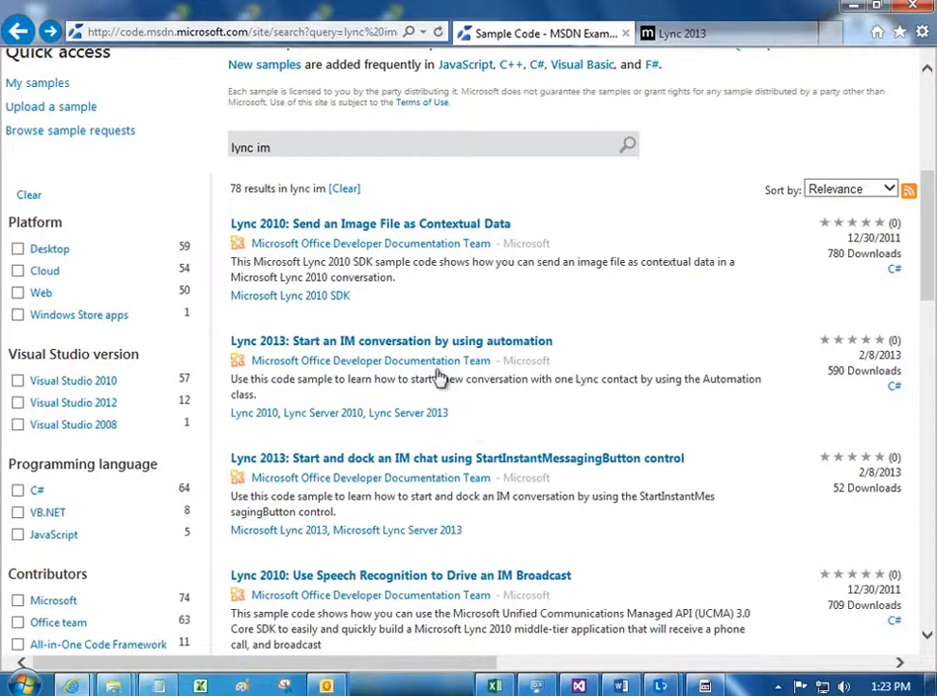
left_click(390, 340)
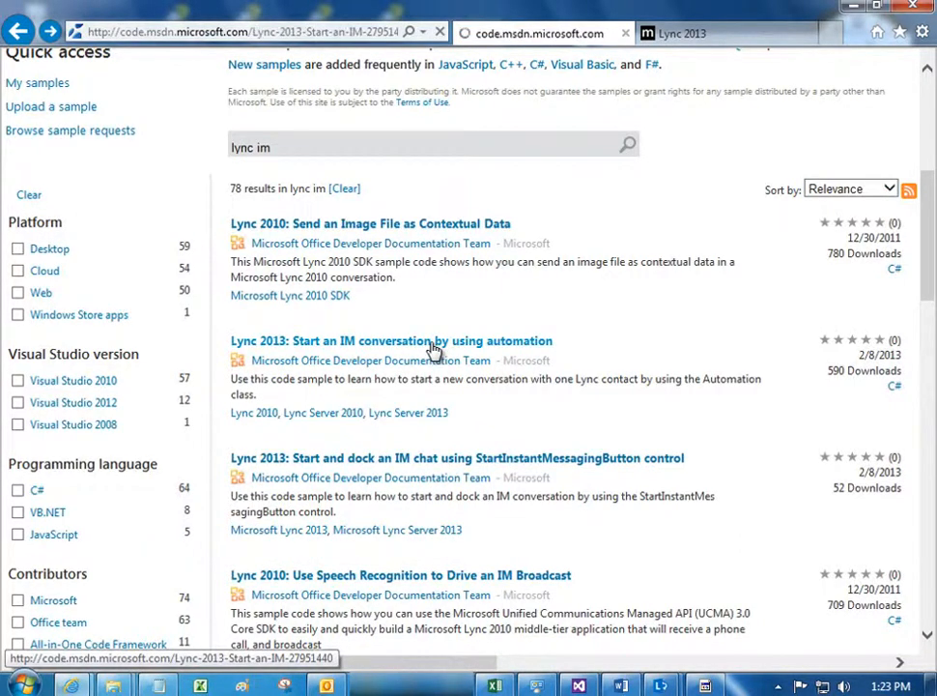
left_click(391, 340)
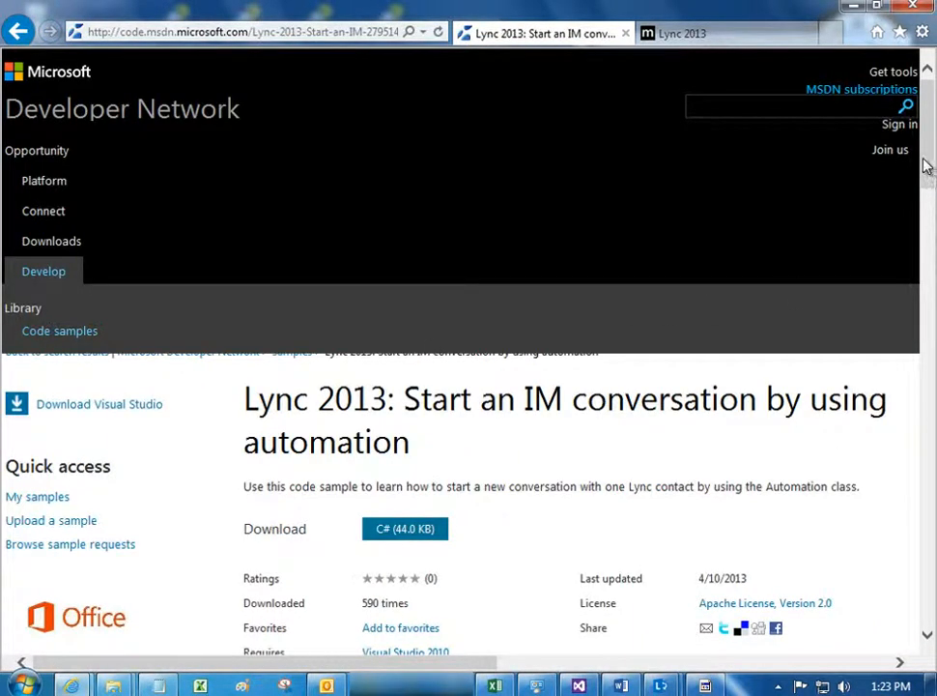
scroll("down", 3)
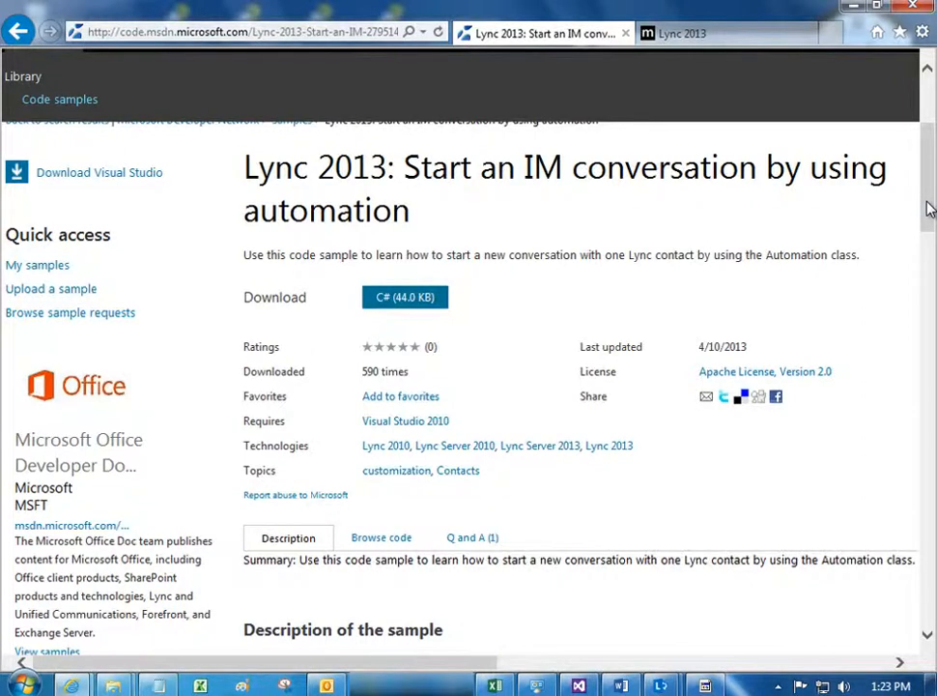
- On the Lync 2013 page, expand SDK documentation > general reference > How do I > Lync conversations
left_click(684, 33)
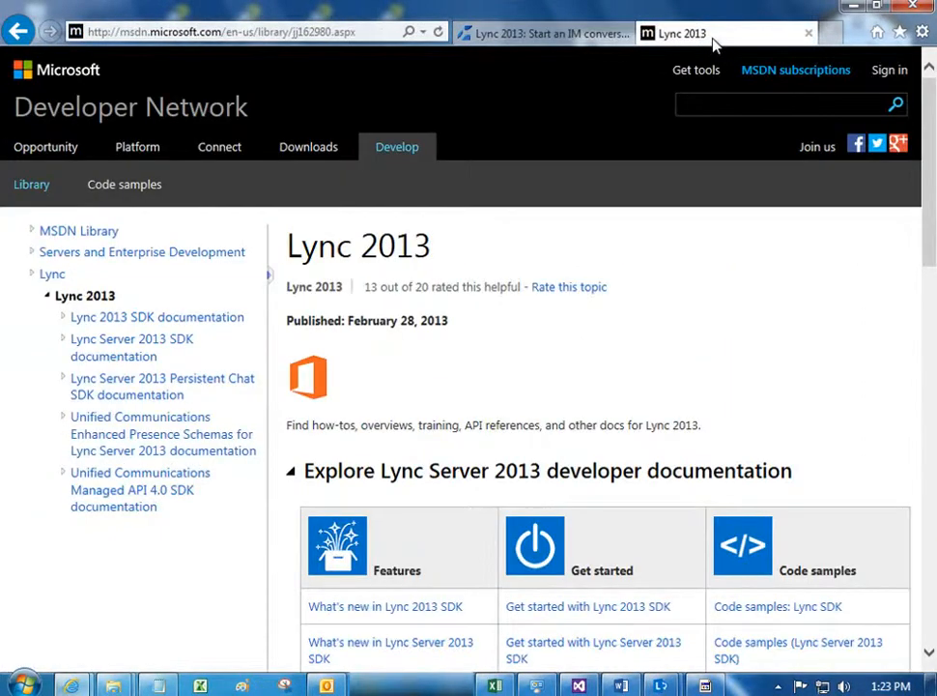
mouse_move(37, 313)
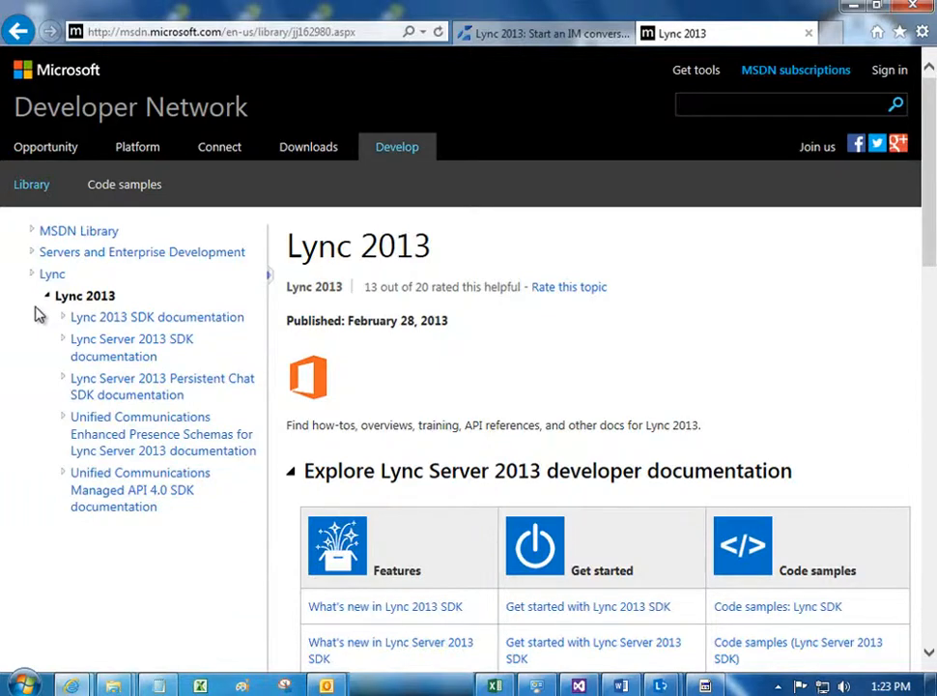
left_click(62, 317)
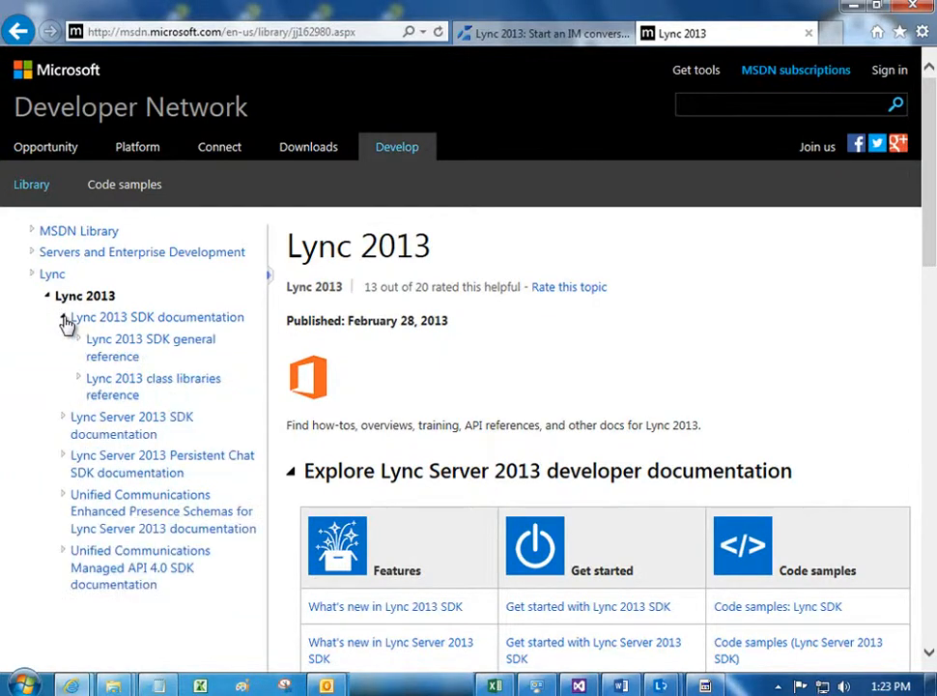
left_click(62, 317)
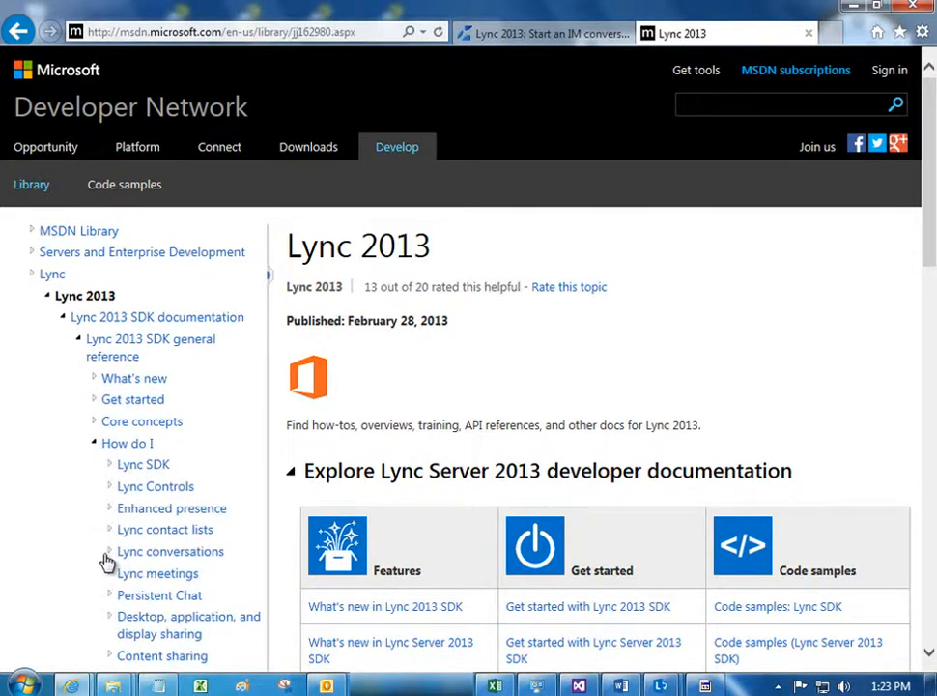
left_click(170, 551)
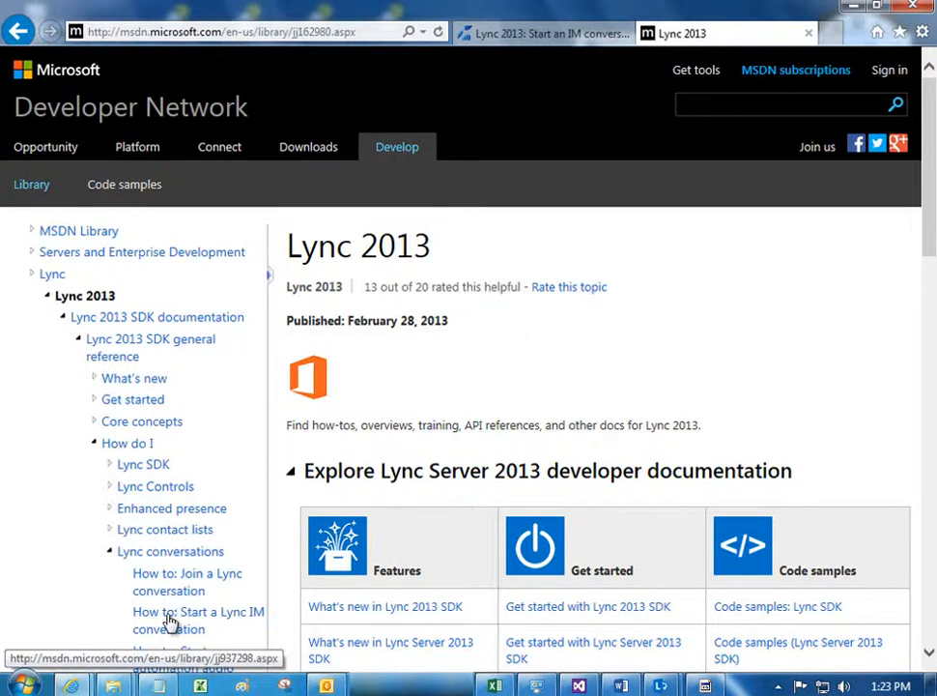